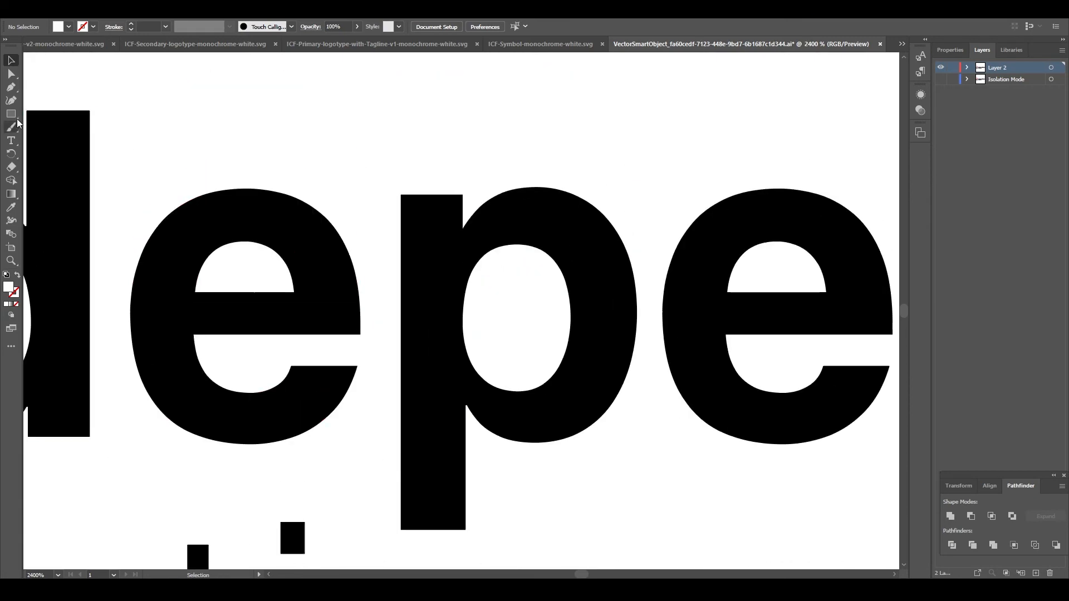
Step: Replace the Instagram display name, then return to the Illustrator logo sheet
drag(359, 194, 400, 451)
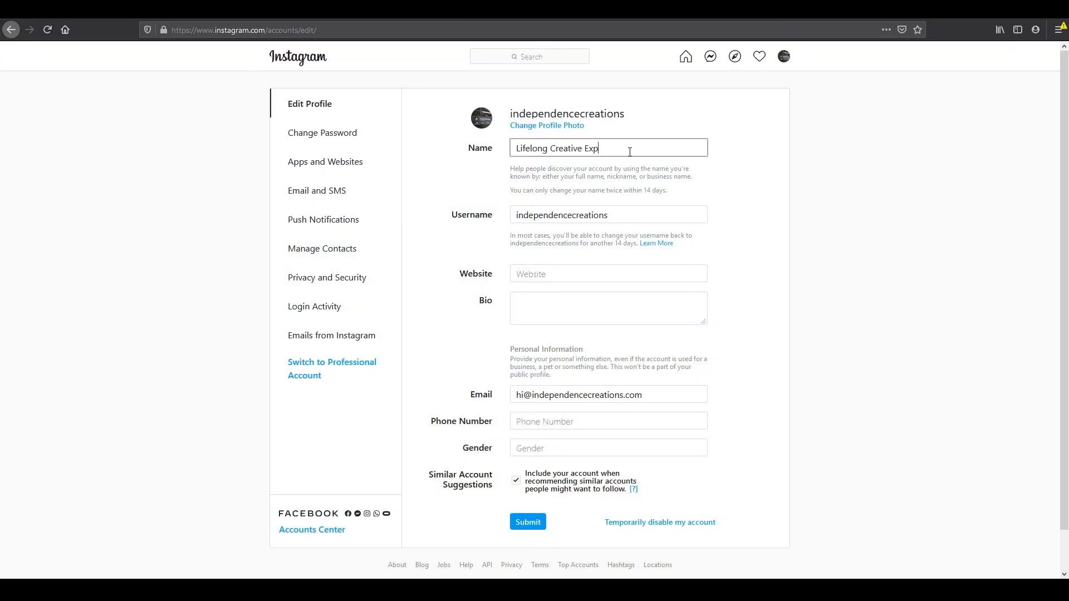
click(608, 448)
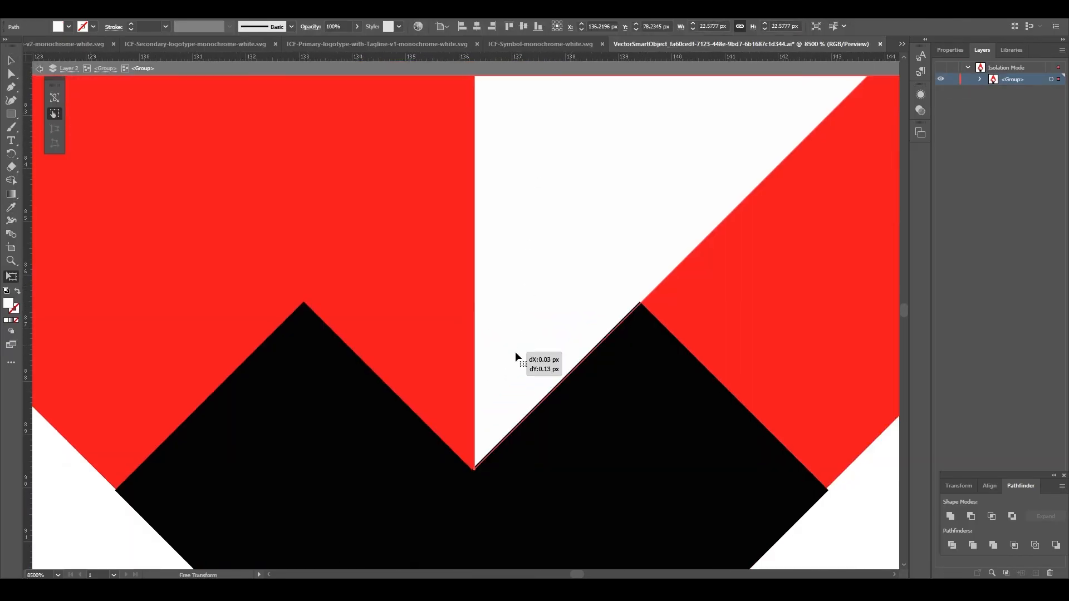
click(815, 44)
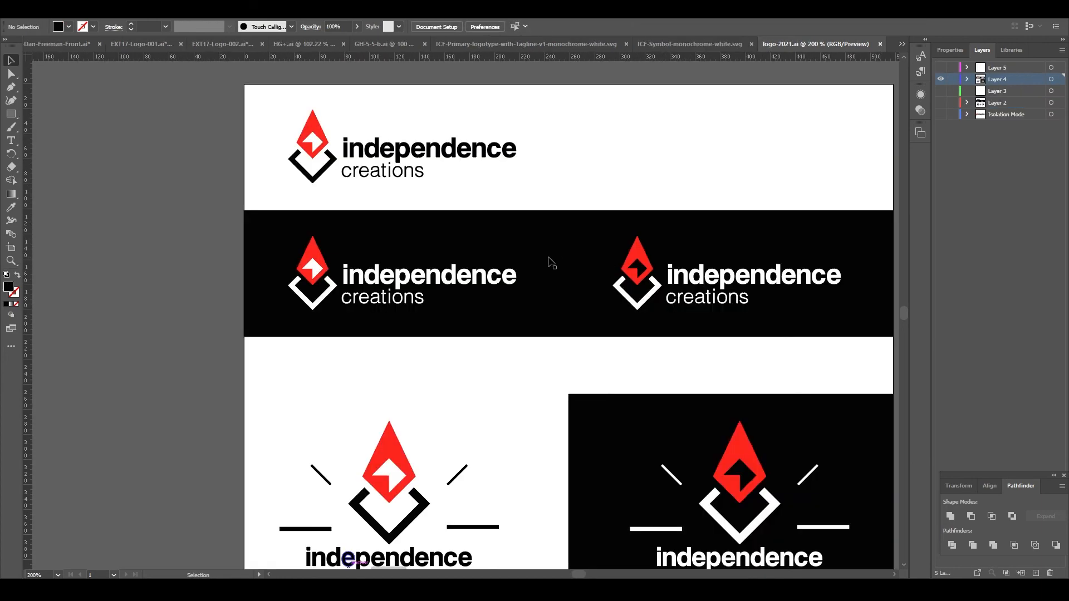